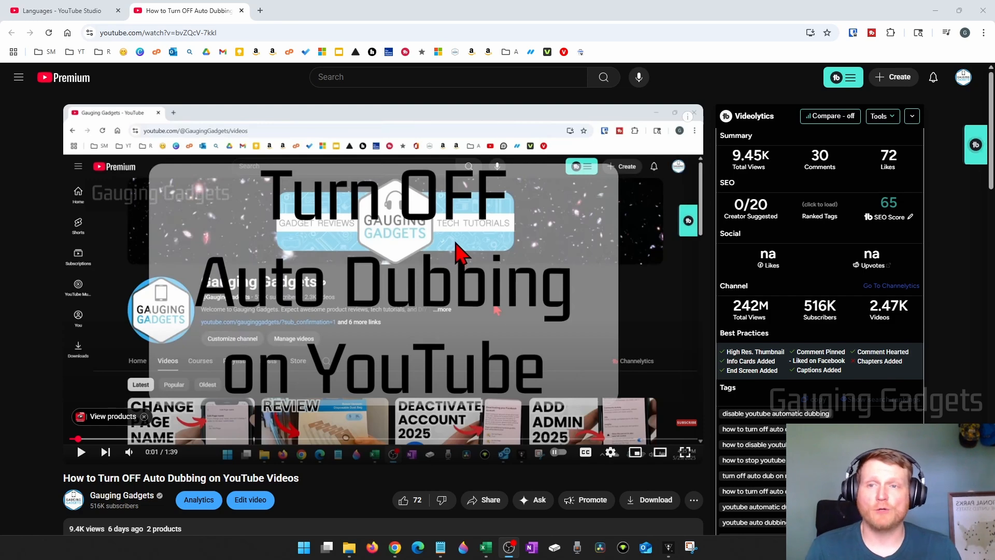
mouse_move(454, 244)
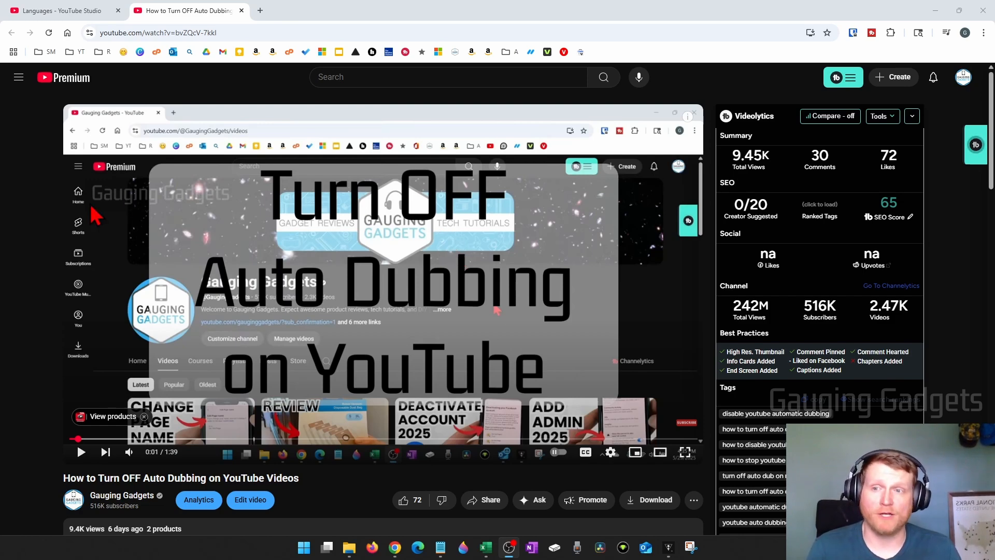
Step: Scroll the expanded description down to the Transcript section with its Show transcript button
scroll("down", 3)
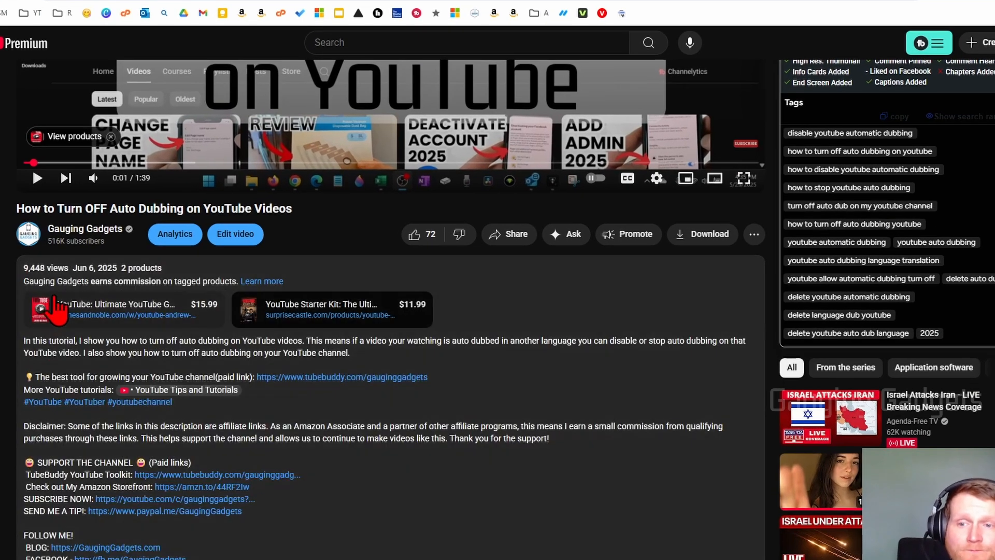
scroll("down", 3)
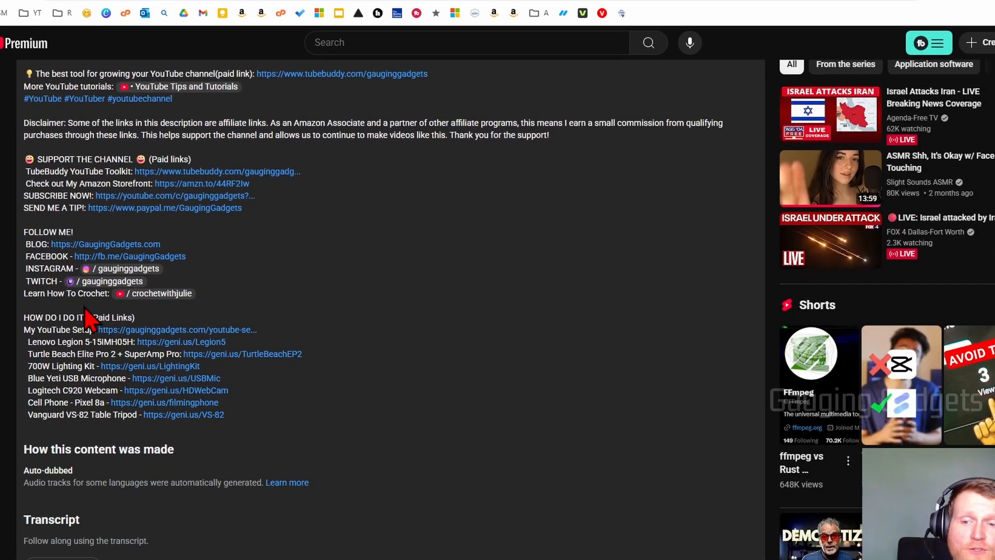
scroll("down", 3)
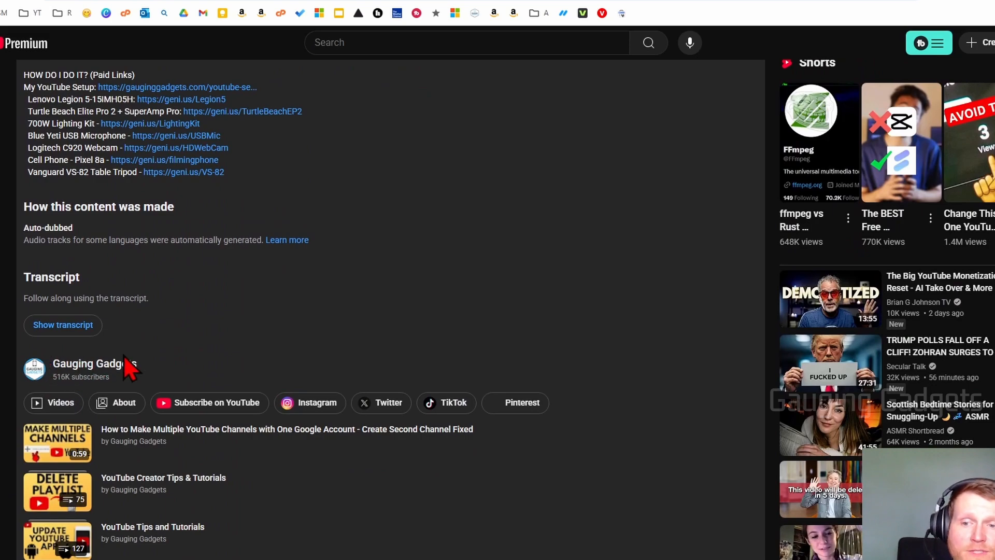
mouse_move(62, 324)
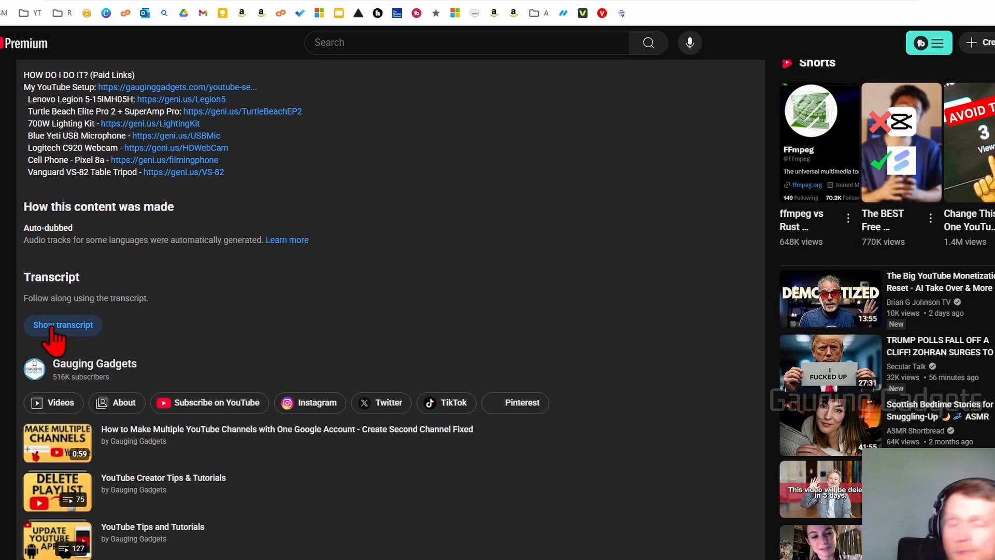
Step: Show the transcript panel beside the player with its timestamped narration lines
left_click(64, 325)
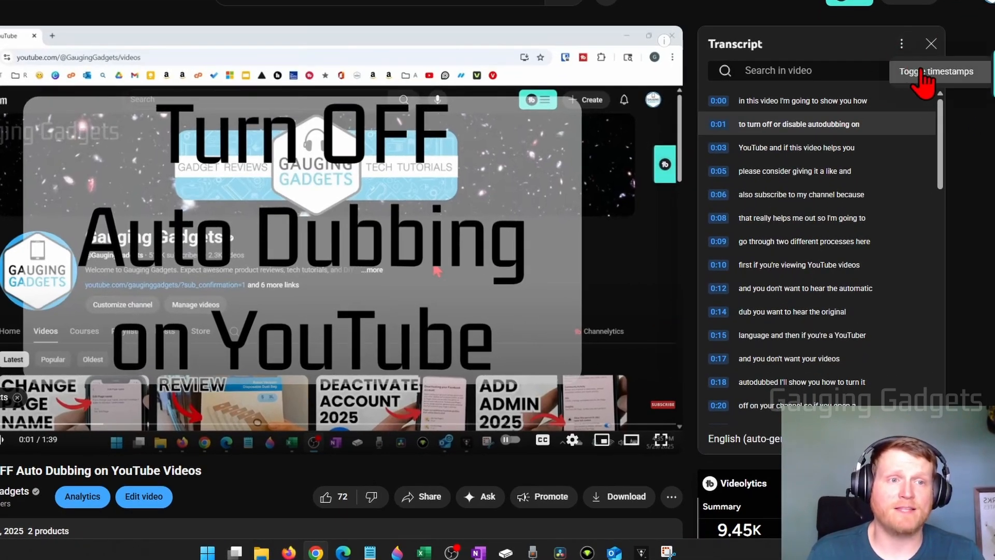
Step: Toggle timestamps off and drag-select the transcript from the first line through the closing lines
left_click(941, 71)
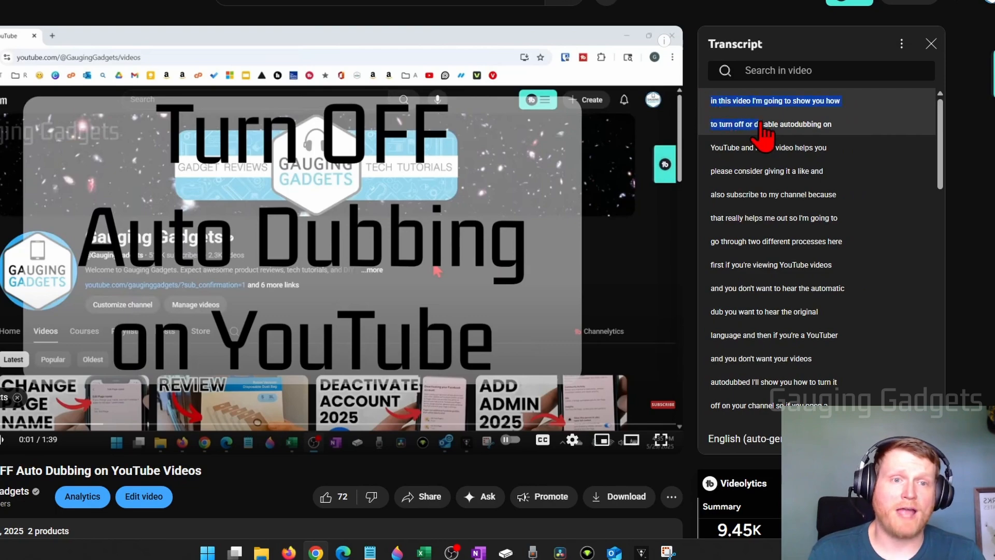
scroll("down", 3)
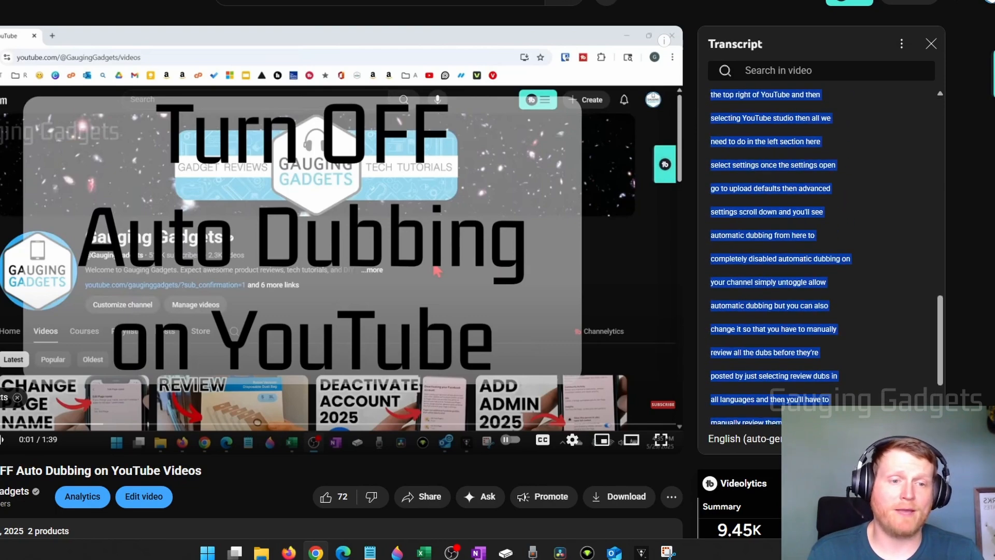
scroll("down", 3)
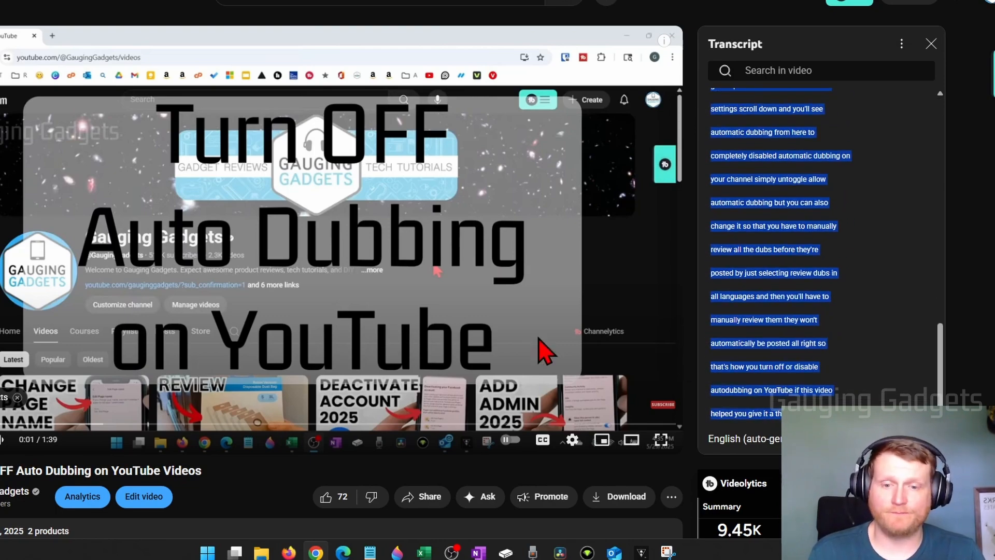